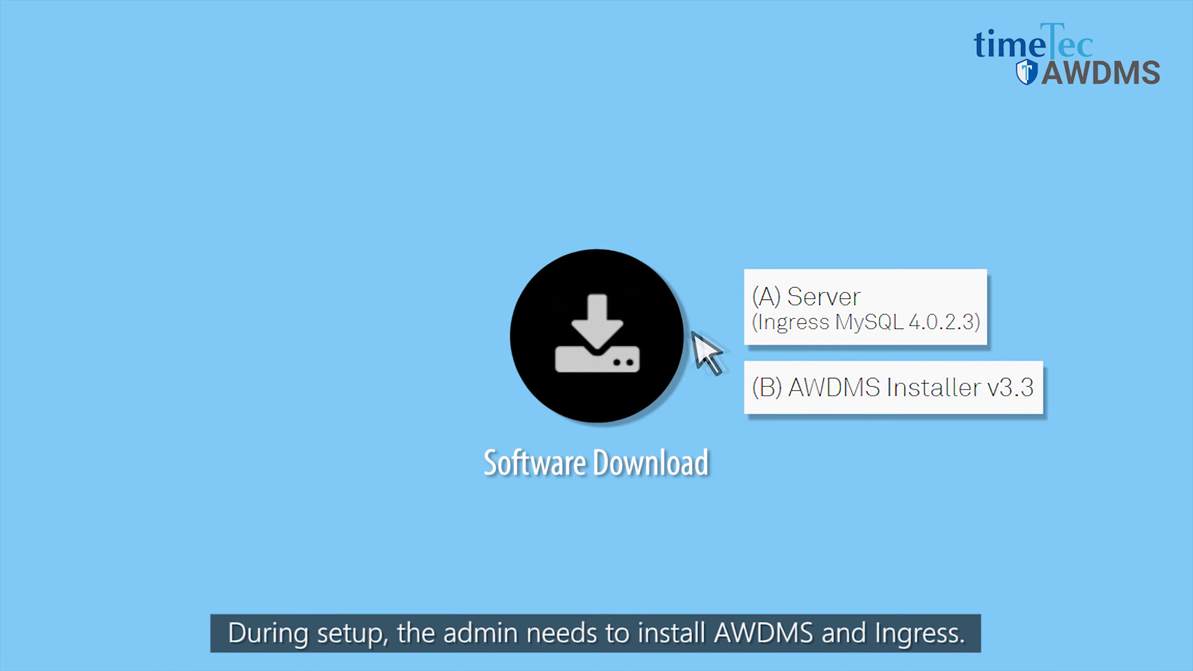
mouse_move(837, 409)
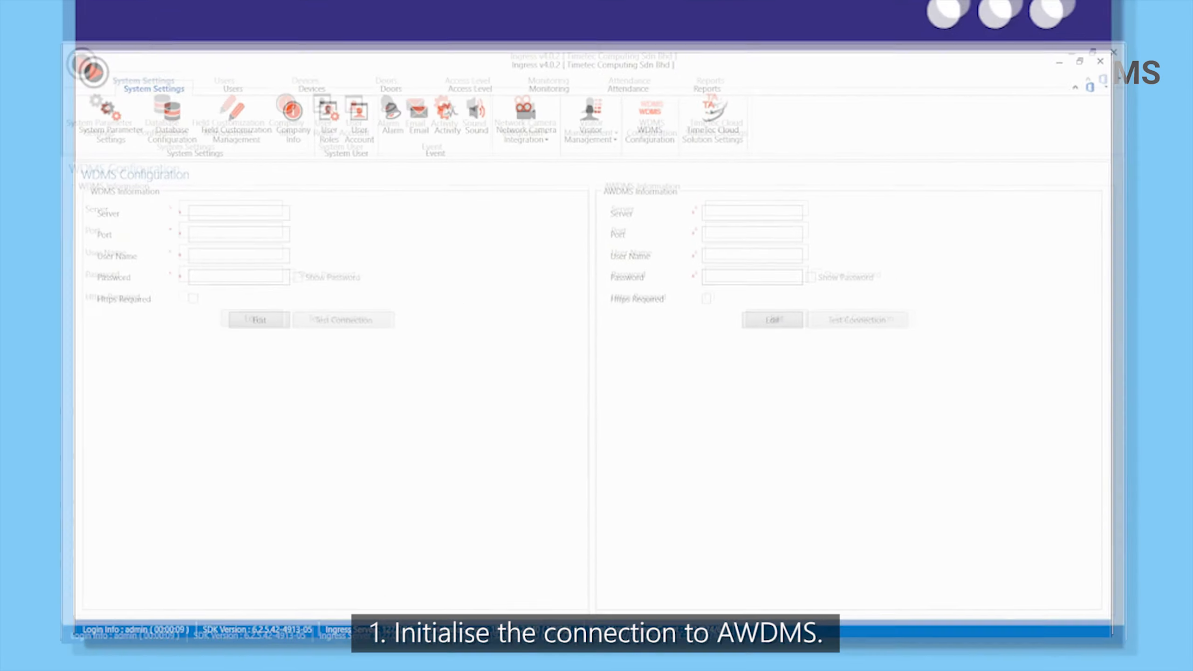
Step: Enter AWDMS server 127.0.0.1, port 8098 and admin credentials, then test and confirm the connection
type("127.")
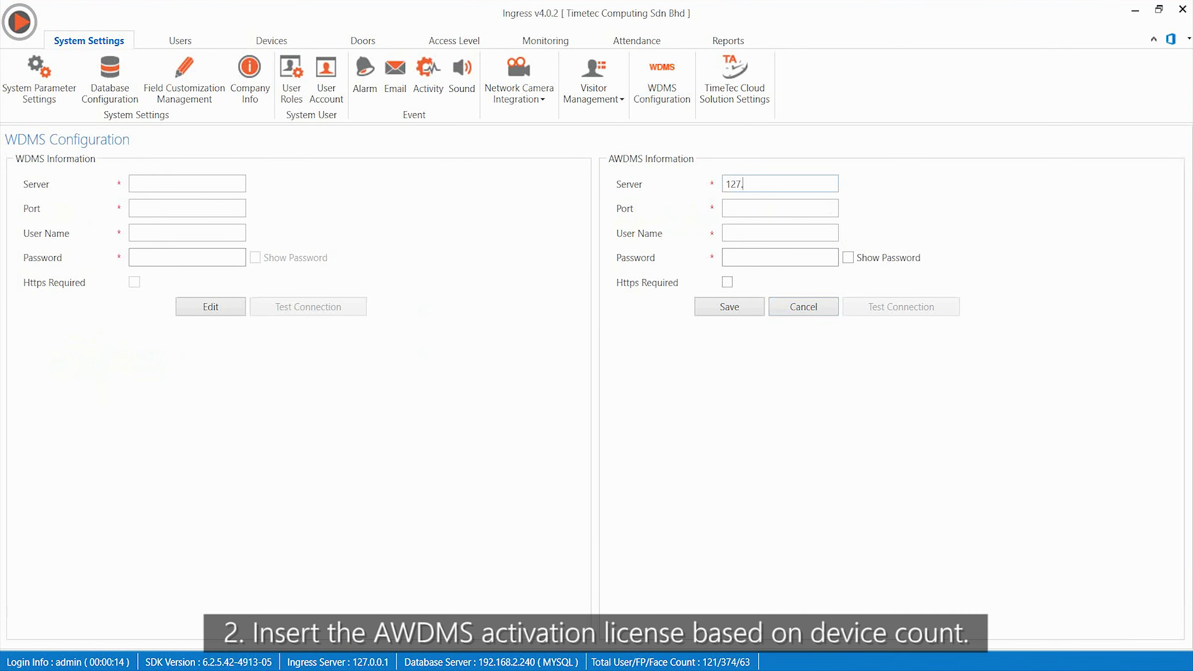
type("8")
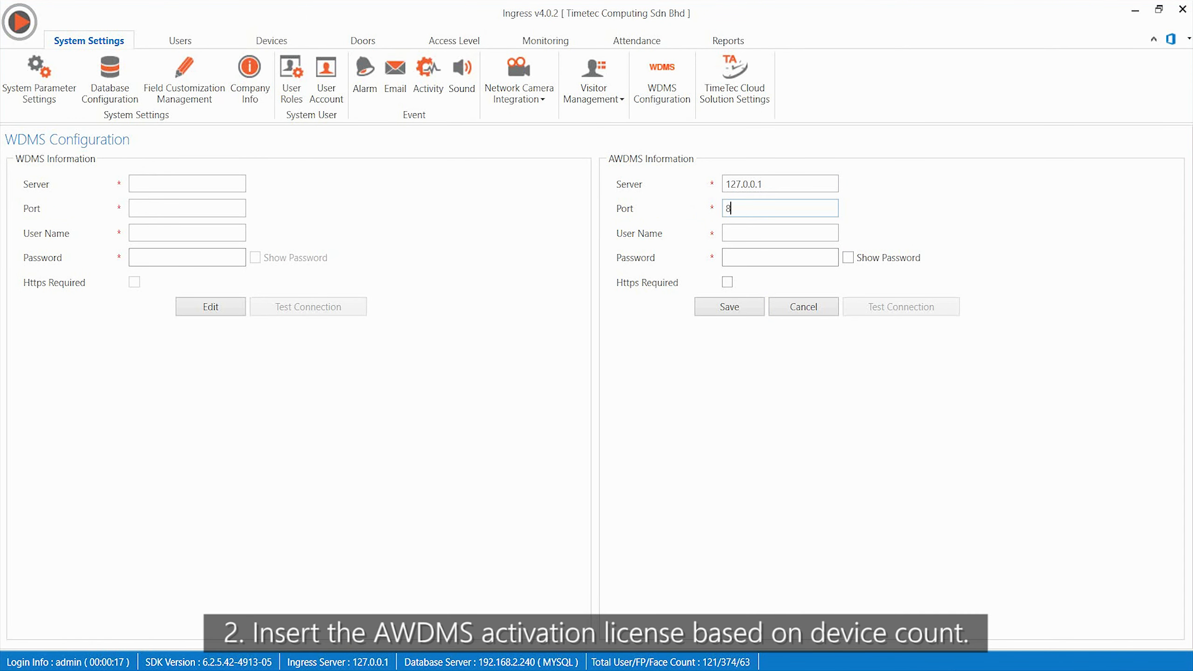
type("admin")
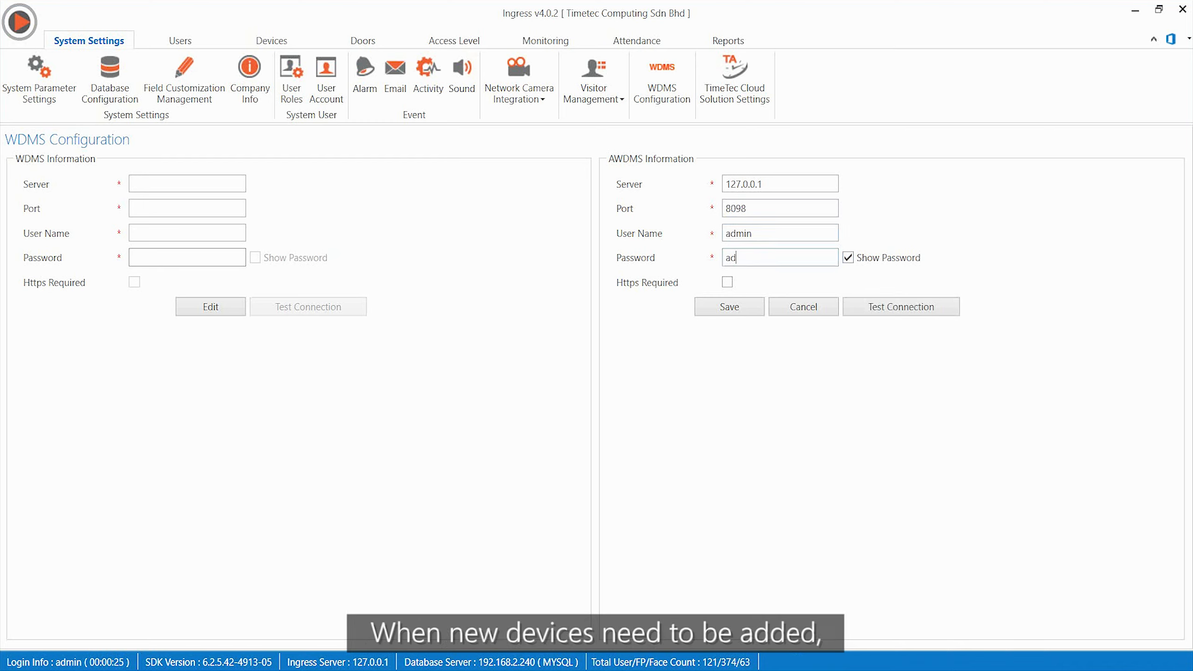
left_click(900, 305)
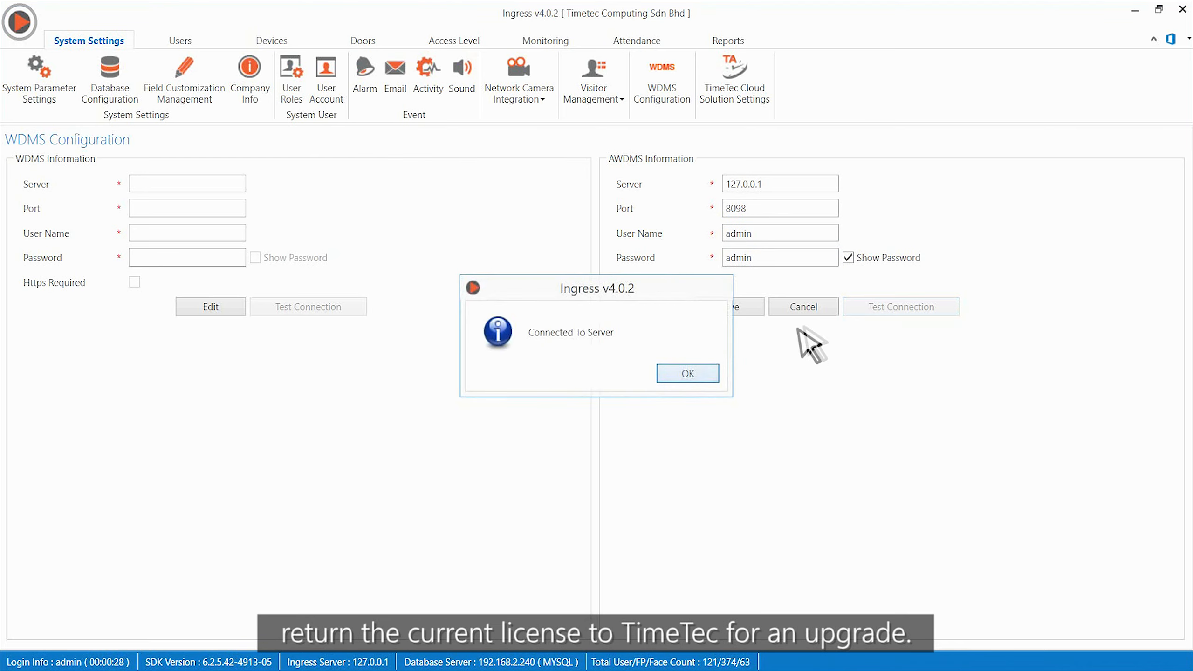
left_click(688, 373)
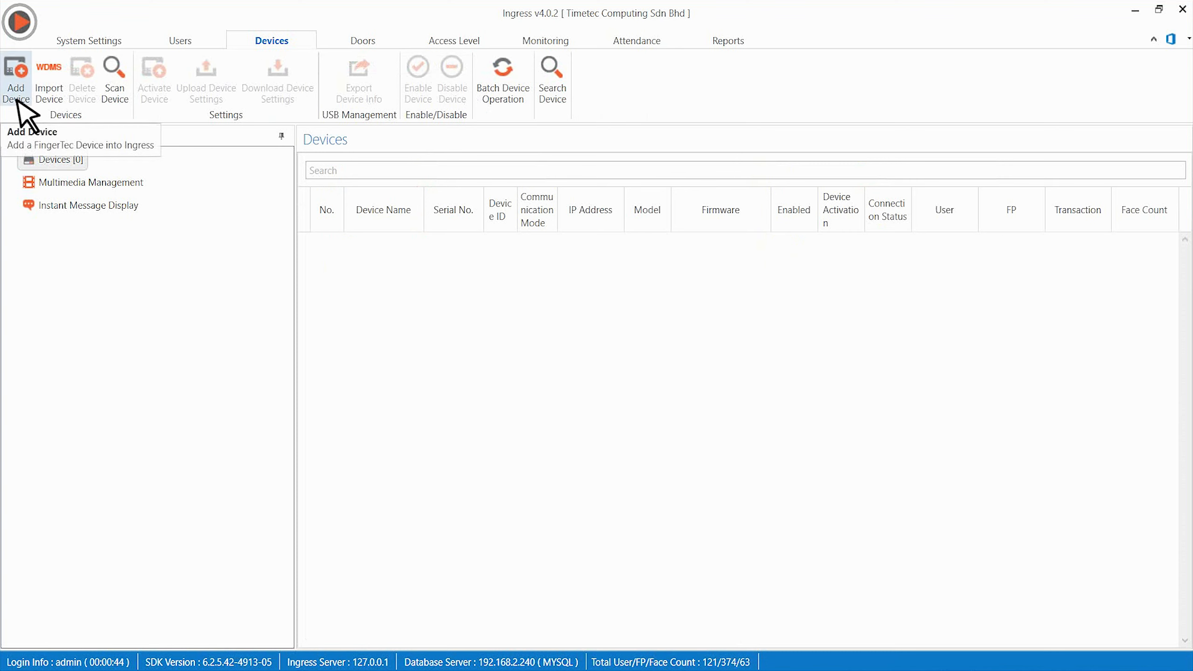
left_click(17, 73)
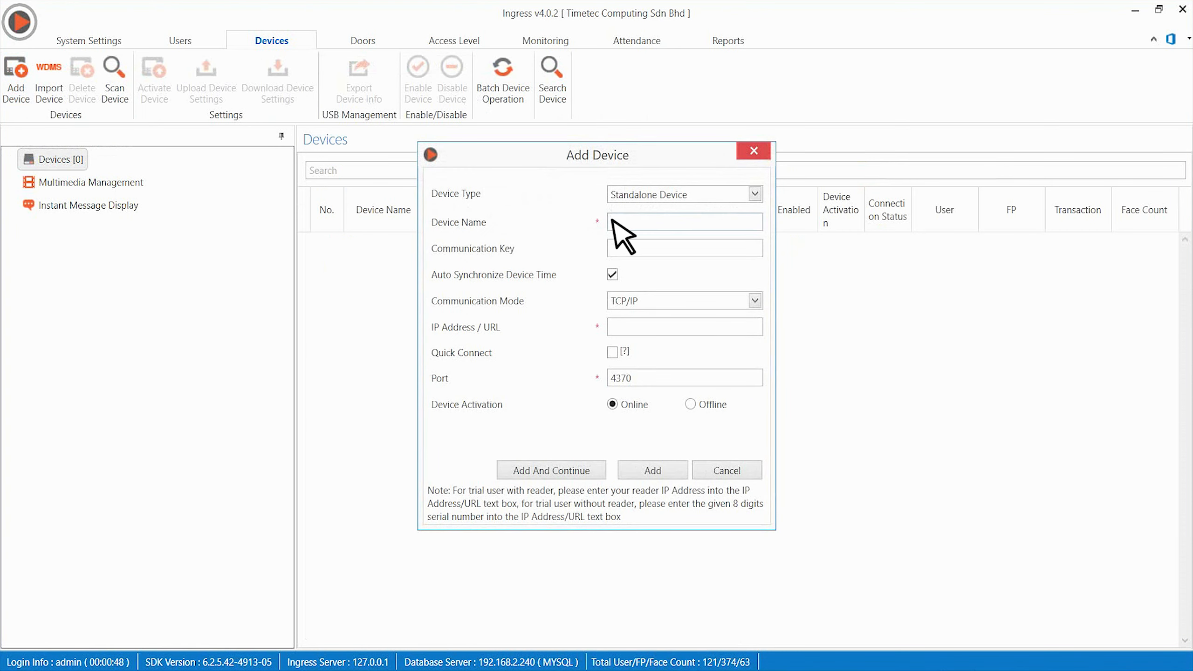
type("SmartAC1-TD")
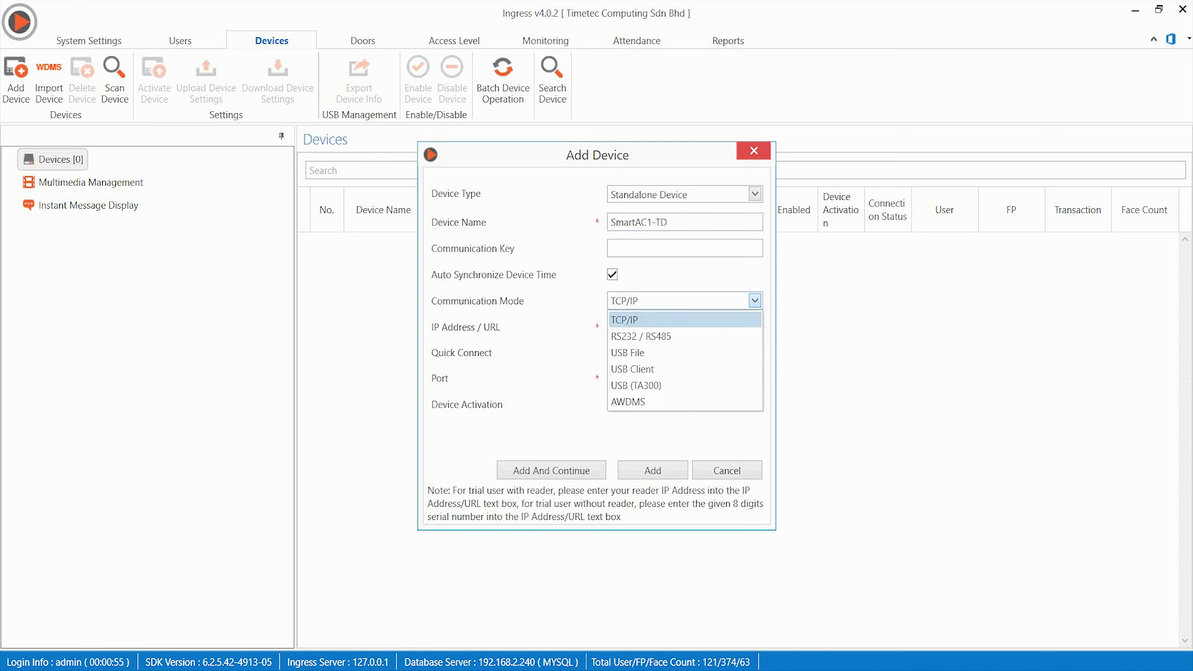
left_click(628, 402)
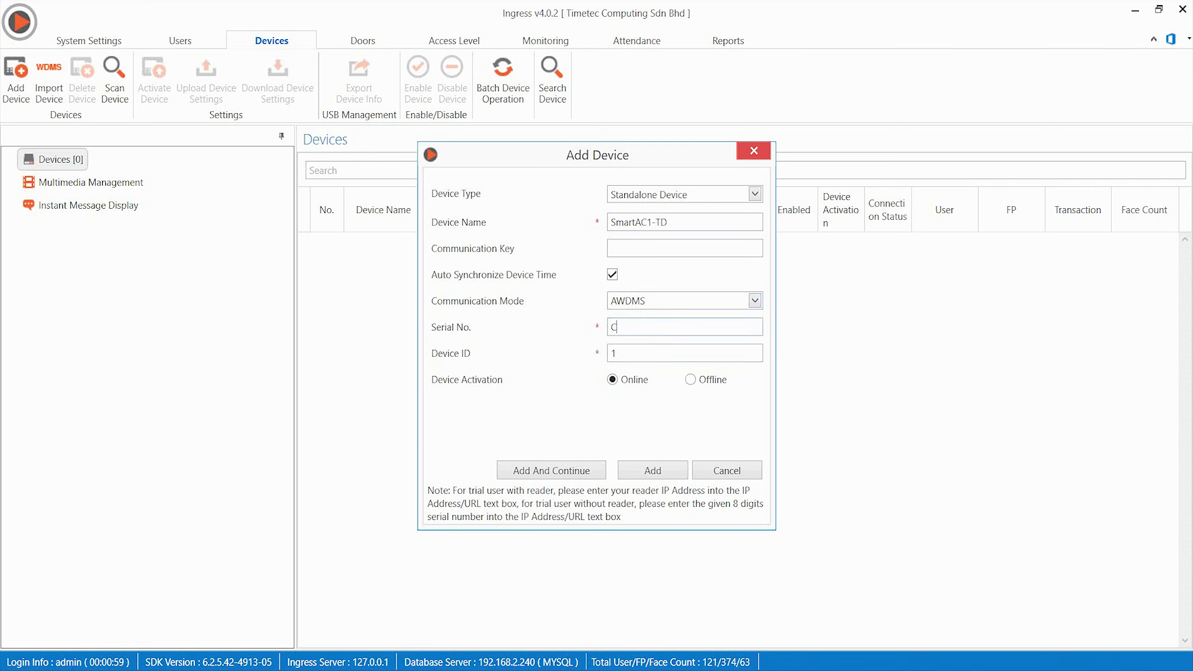
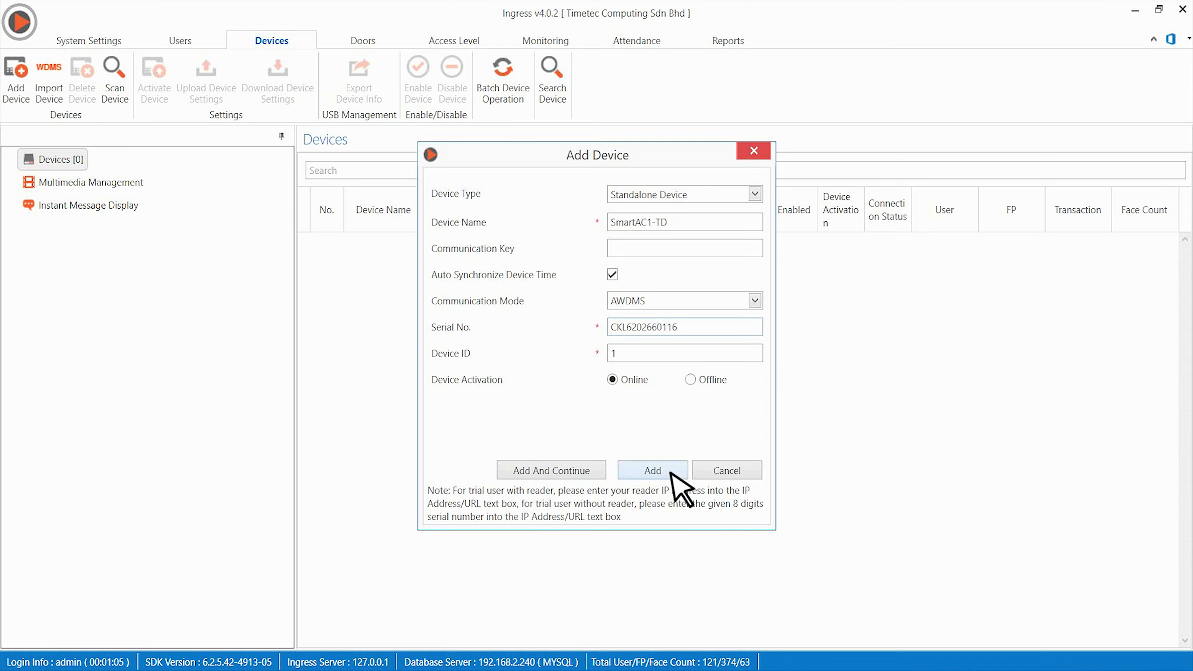
left_click(653, 470)
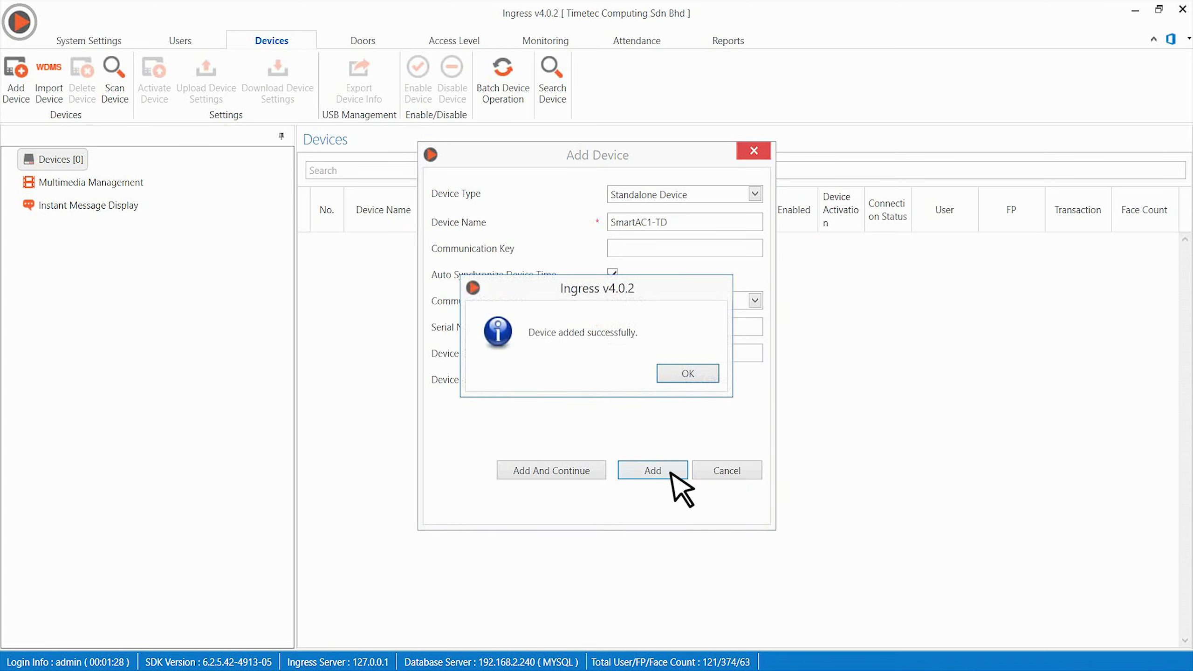
left_click(687, 372)
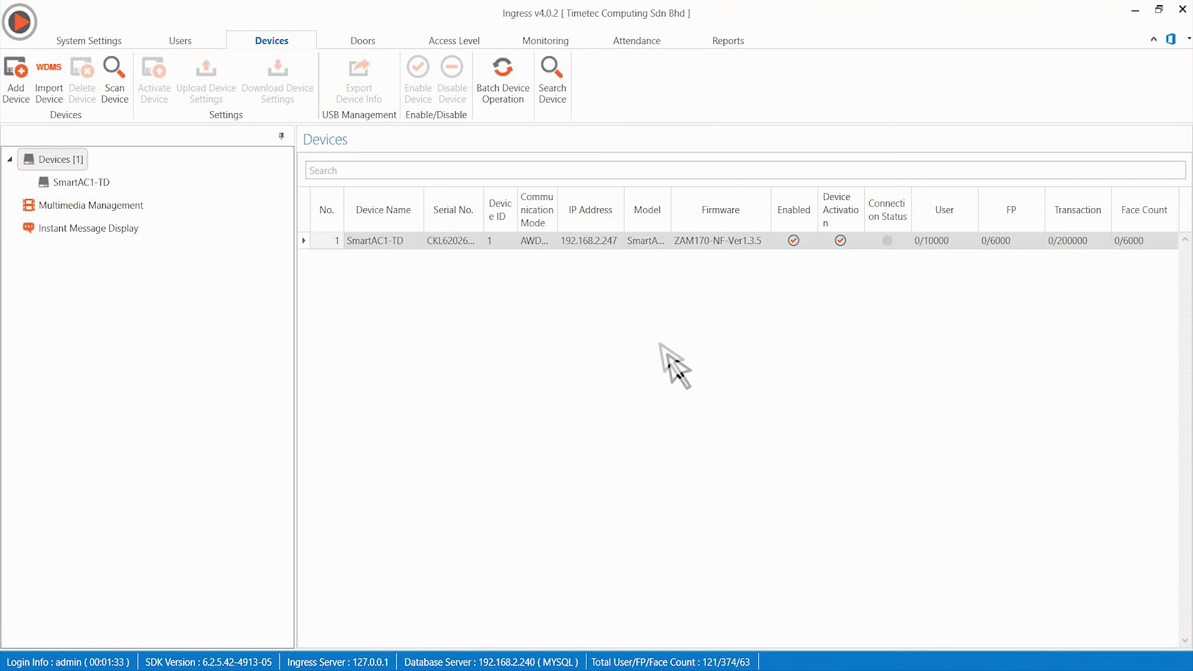
Step: Add door SmartAC1-TD-2-1 to the Full Access group under Access Level
left_click(454, 41)
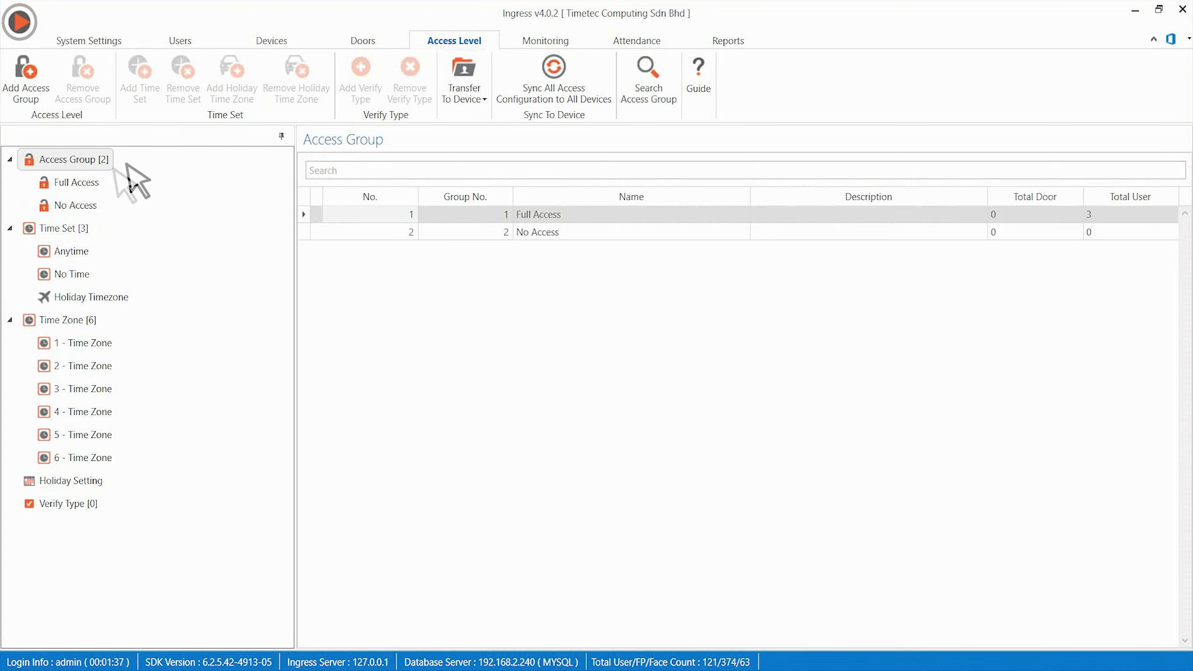
left_click(74, 181)
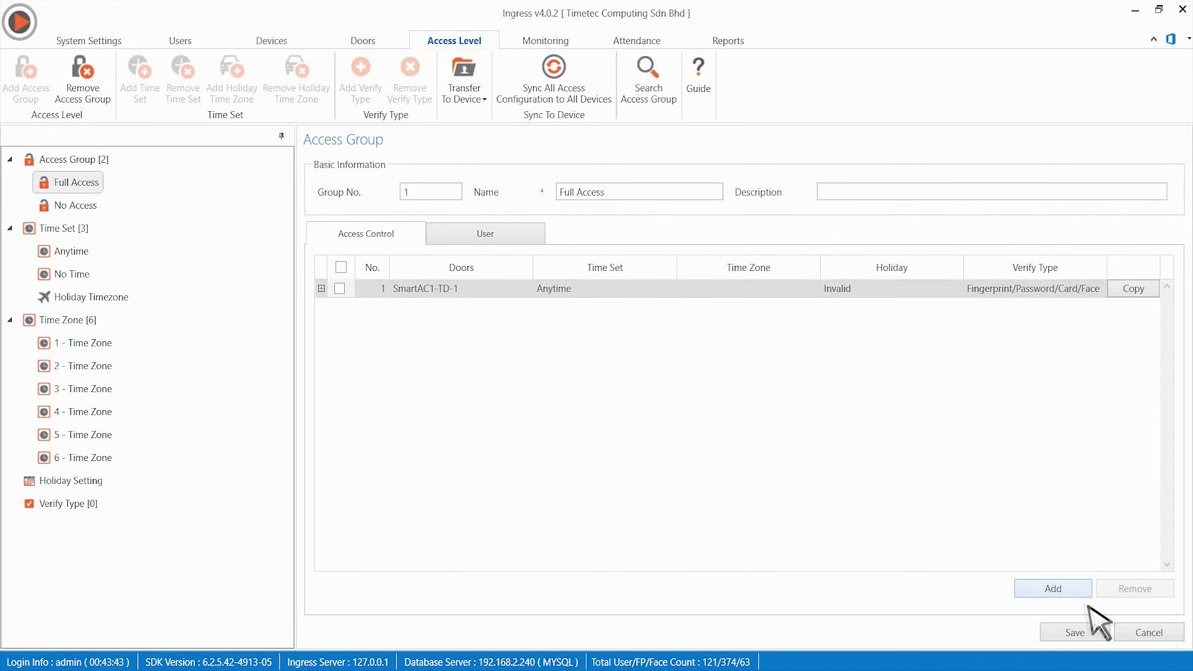
left_click(1053, 589)
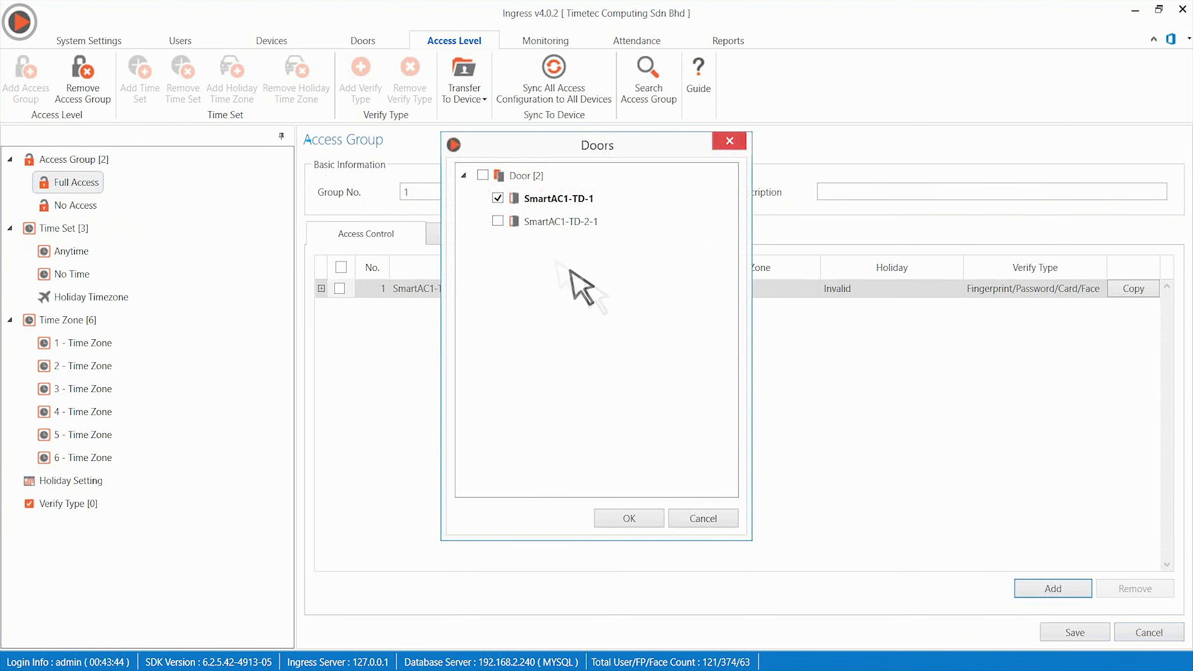
left_click(498, 221)
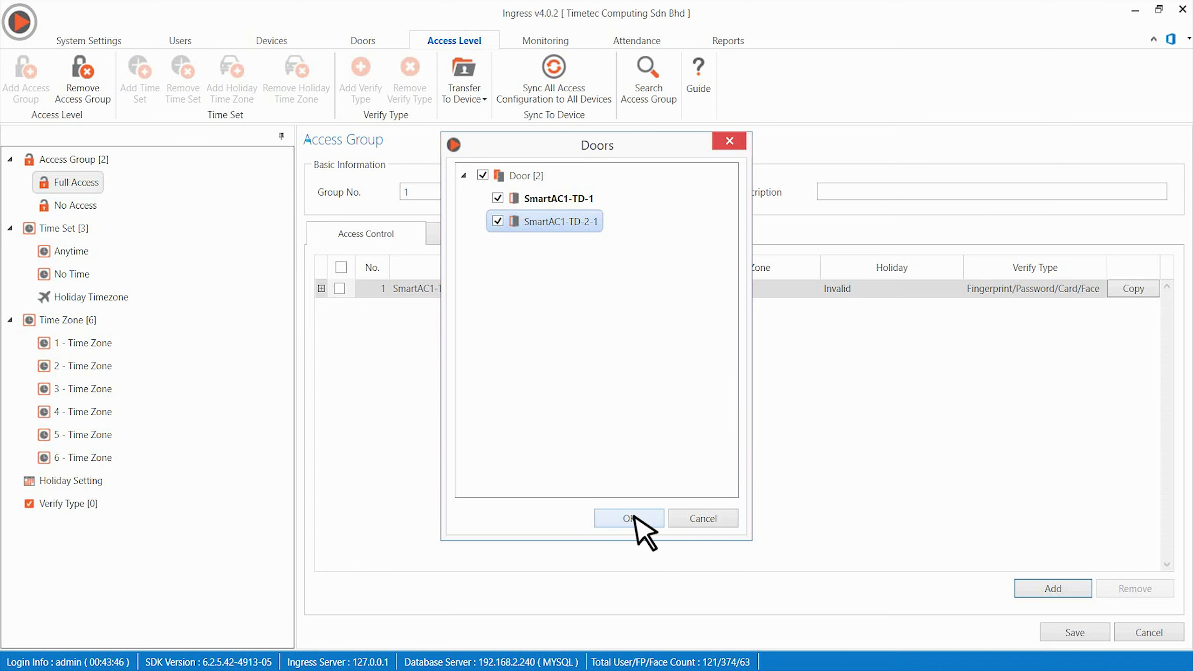
left_click(630, 518)
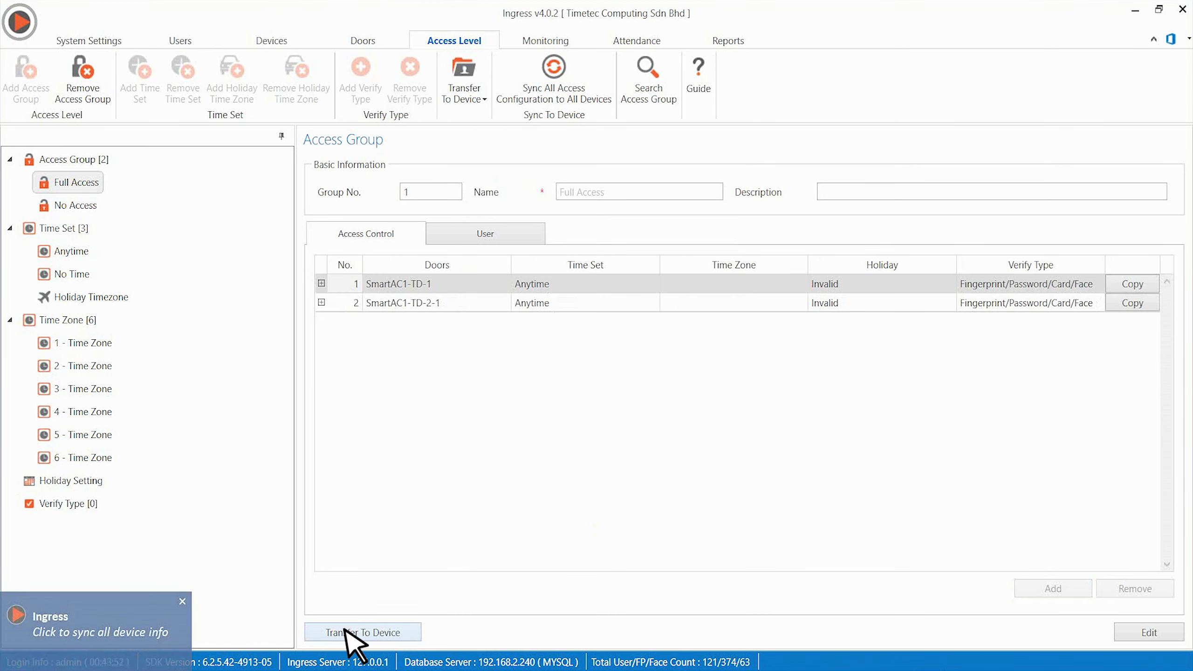
Step: Transfer the Full Access group to door SmartAC1-TD-2-1 only, excluding SmartAC1-TD-1
left_click(363, 632)
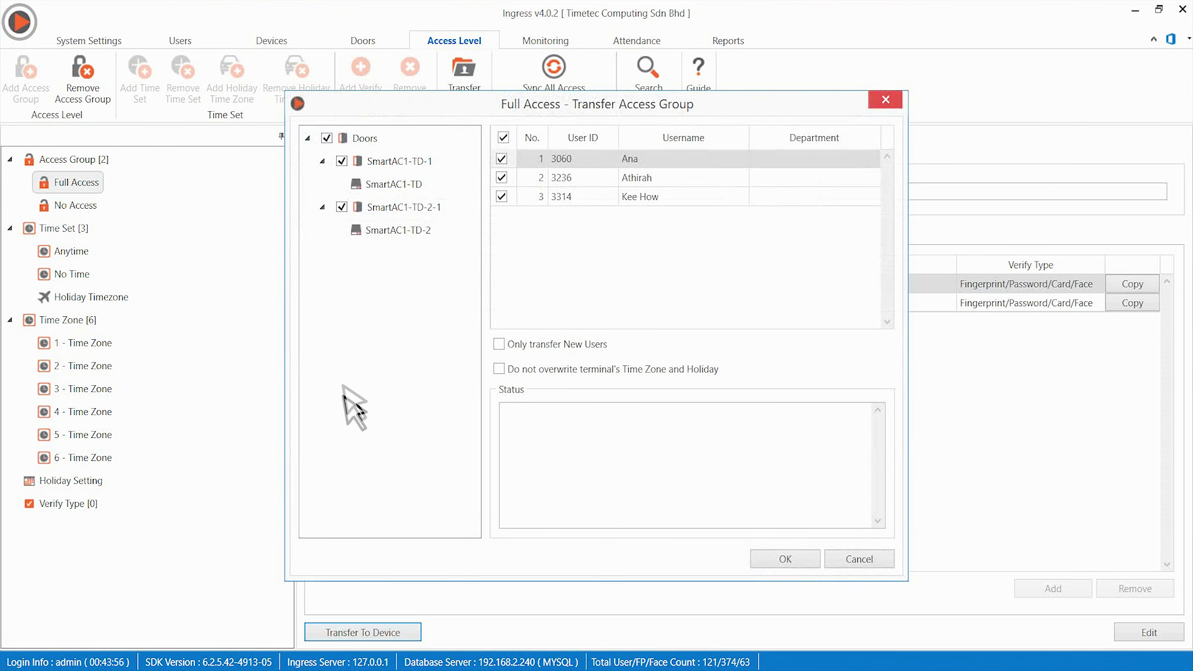
left_click(342, 161)
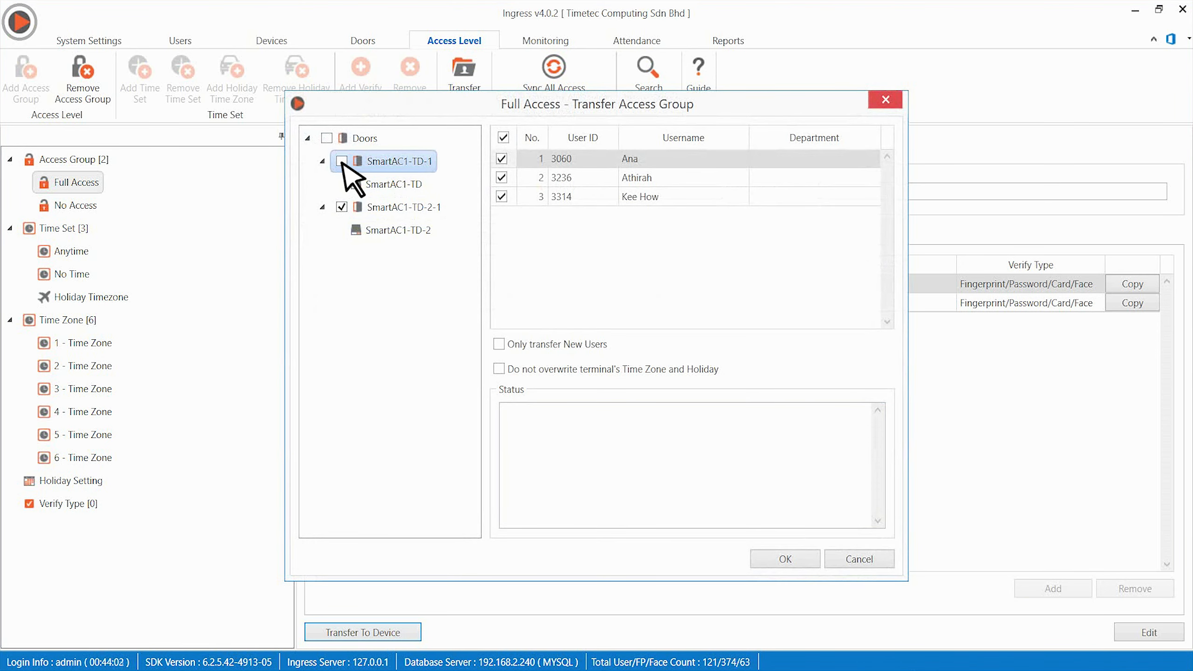
left_click(785, 559)
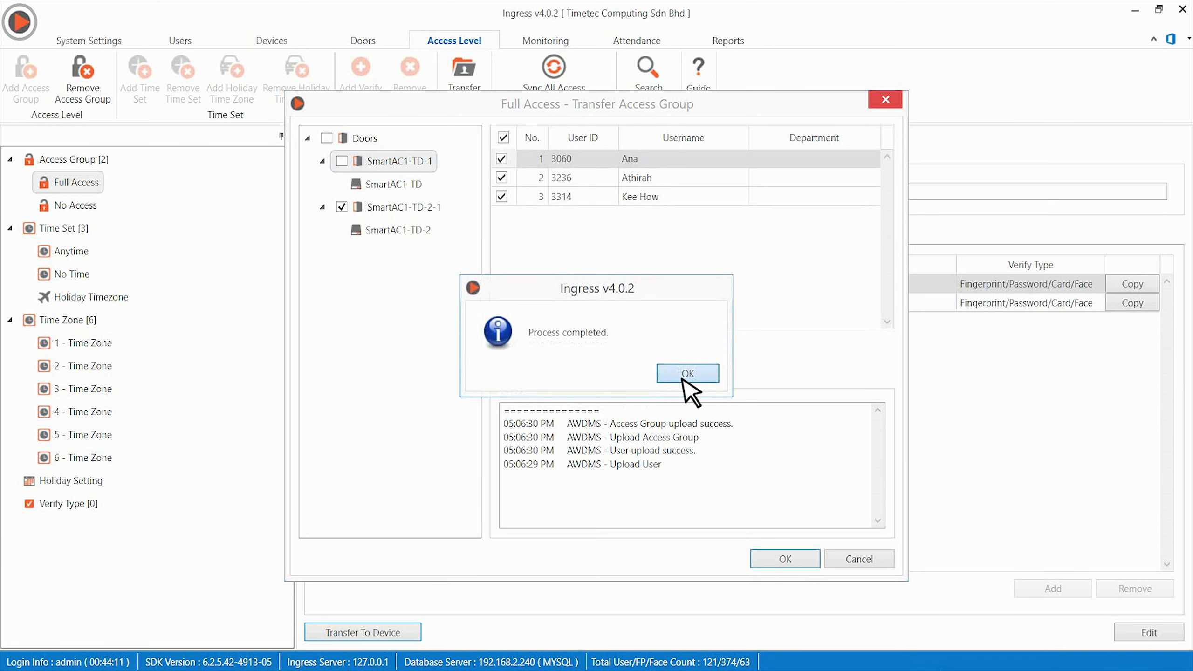
left_click(688, 372)
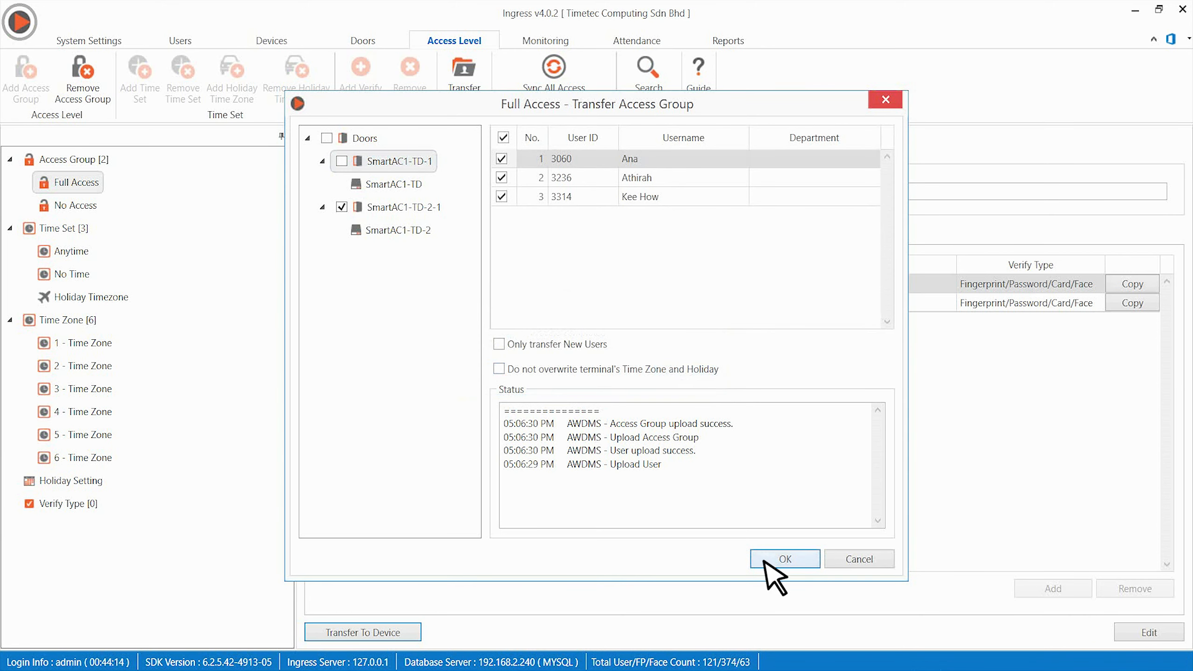
left_click(785, 560)
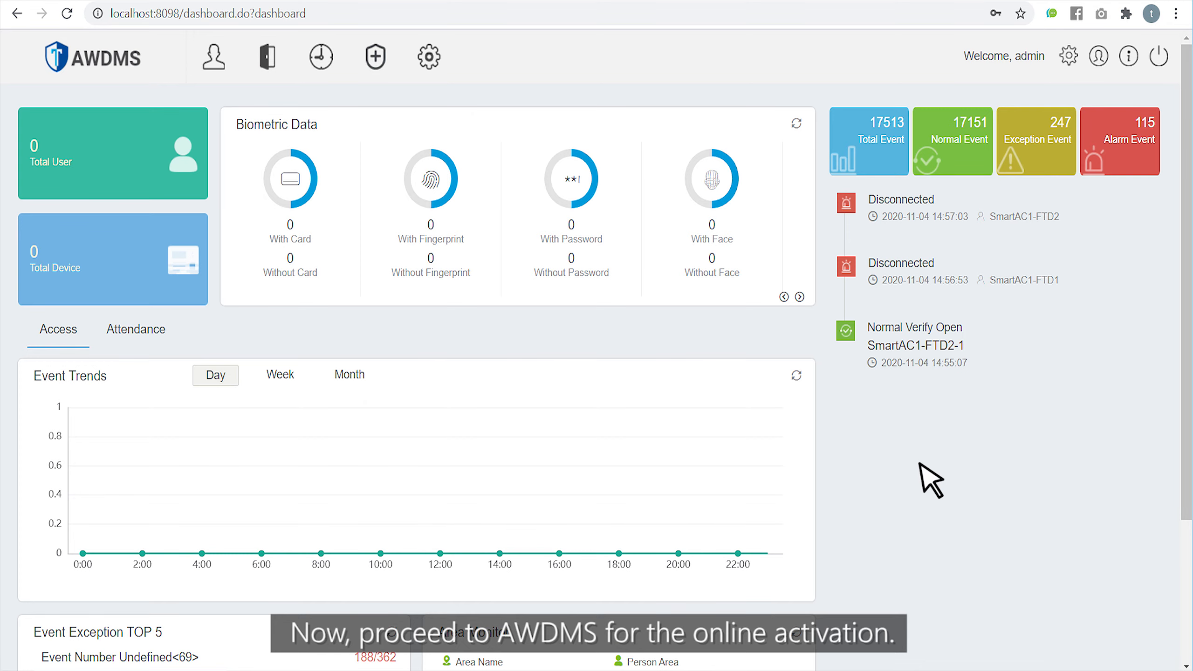
Step: Open the AWDMS About window and bring up its Online Activation form
left_click(1127, 56)
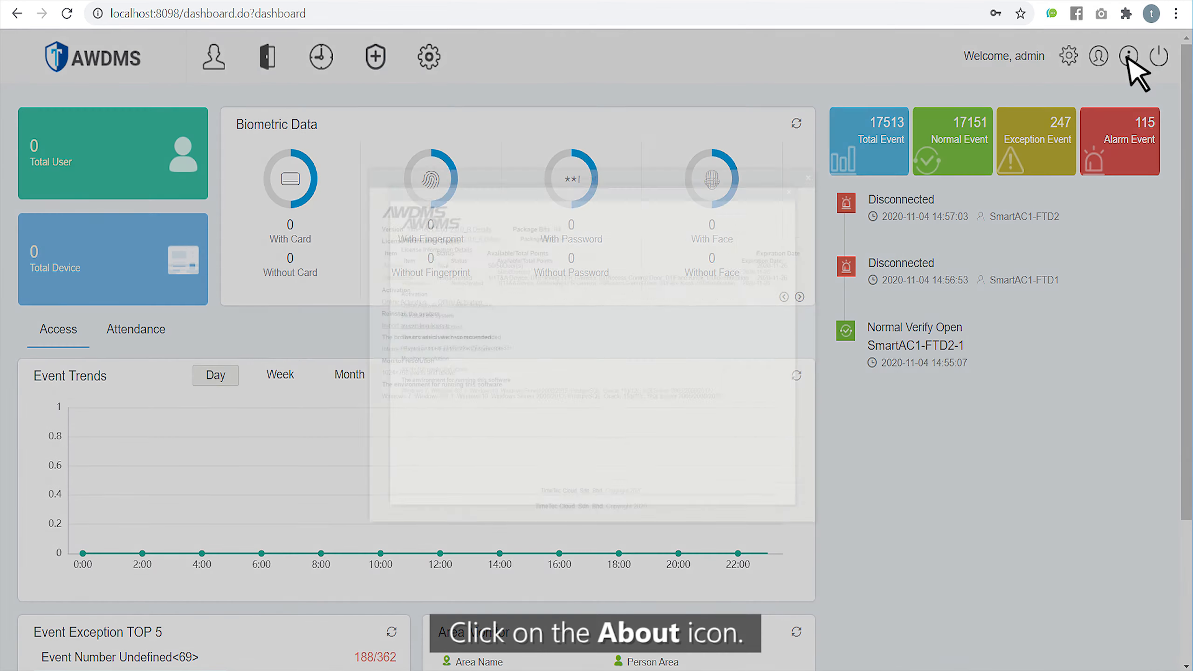
left_click(1129, 55)
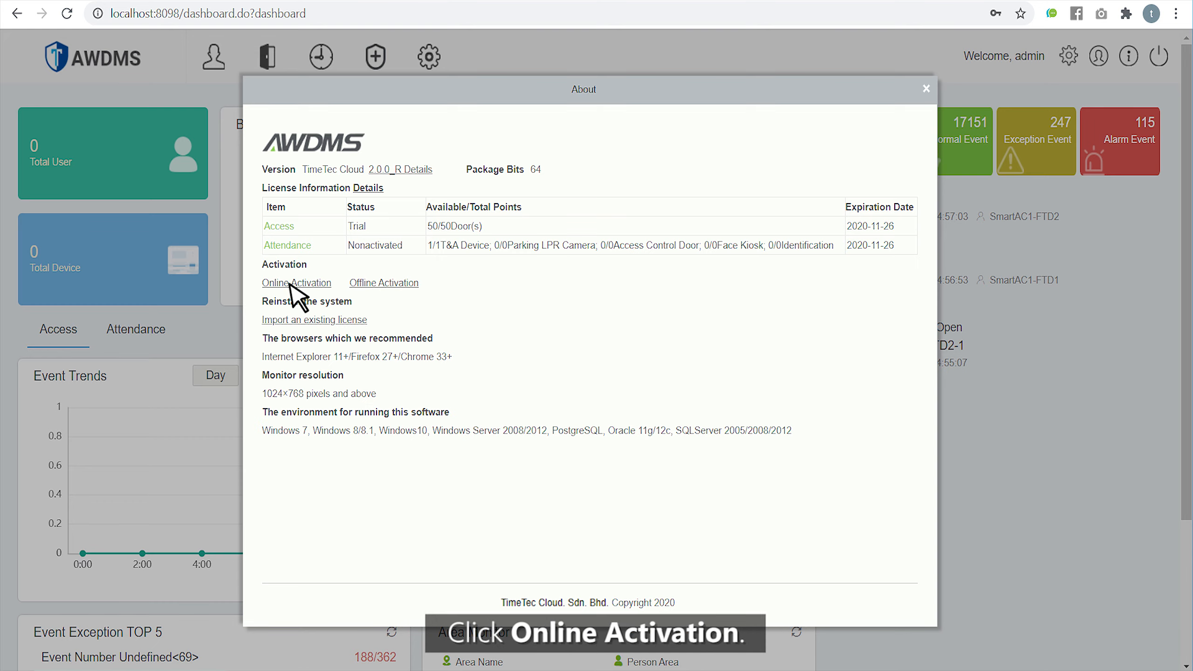
left_click(296, 282)
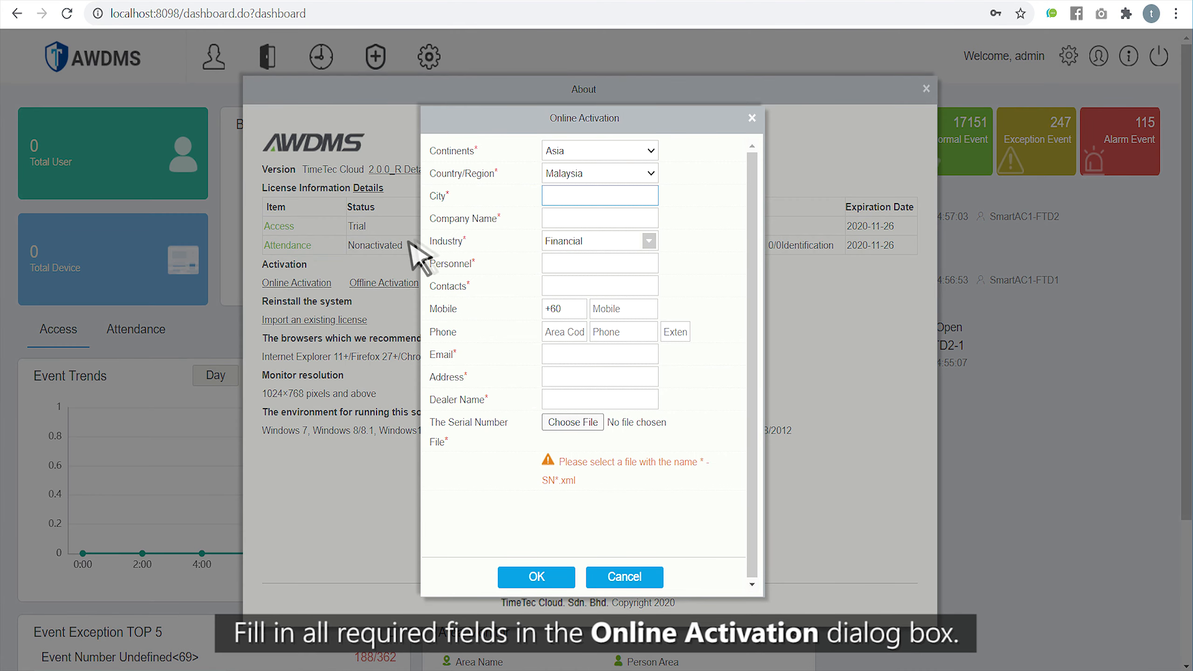